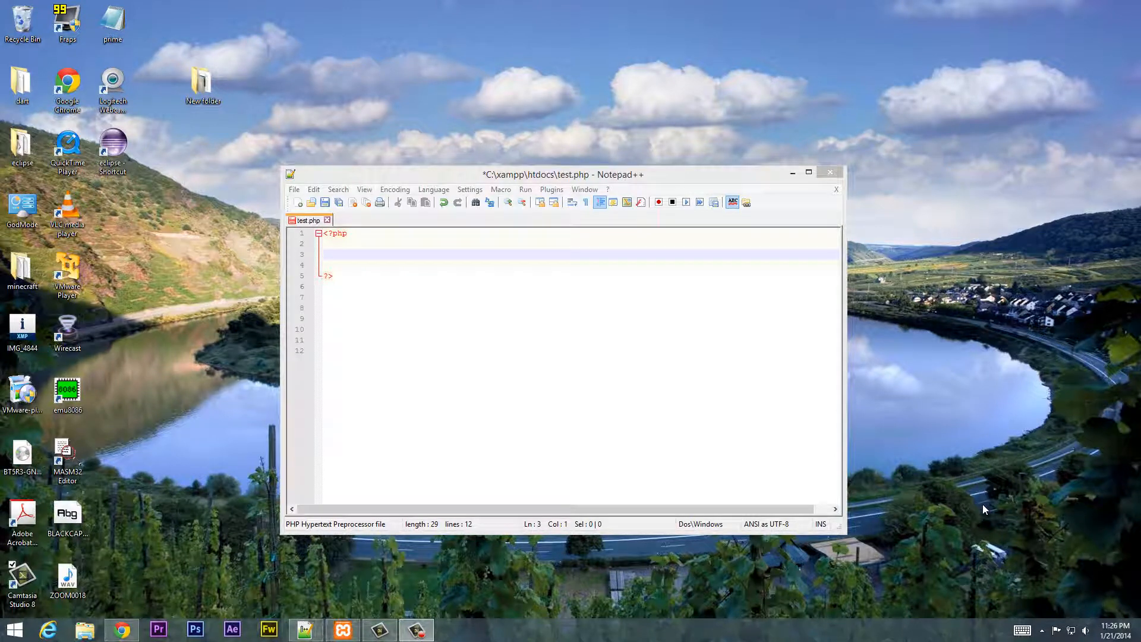
mouse_move(982, 514)
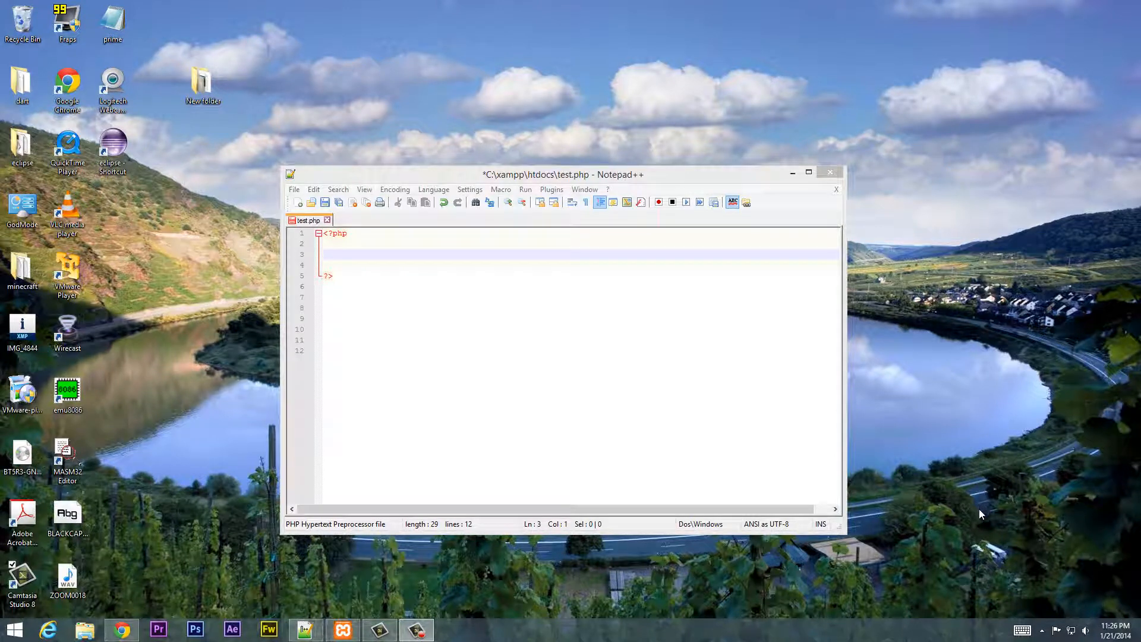
mouse_move(953, 501)
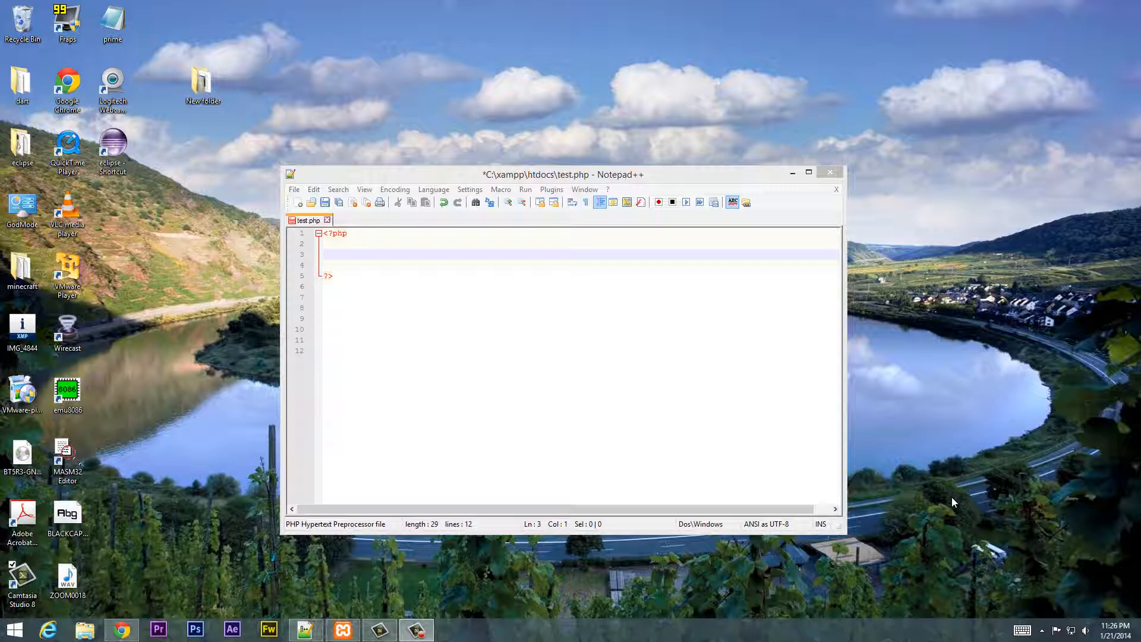
mouse_move(953, 508)
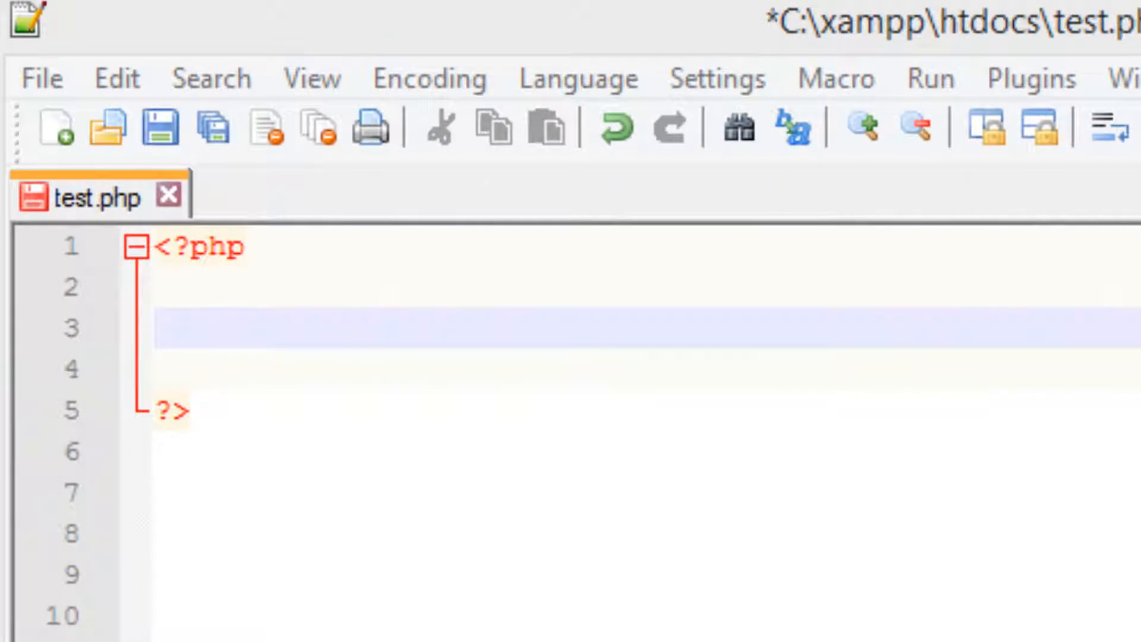
- Write date("dmy"); on the empty line 3 inside the PHP block
click(196, 328)
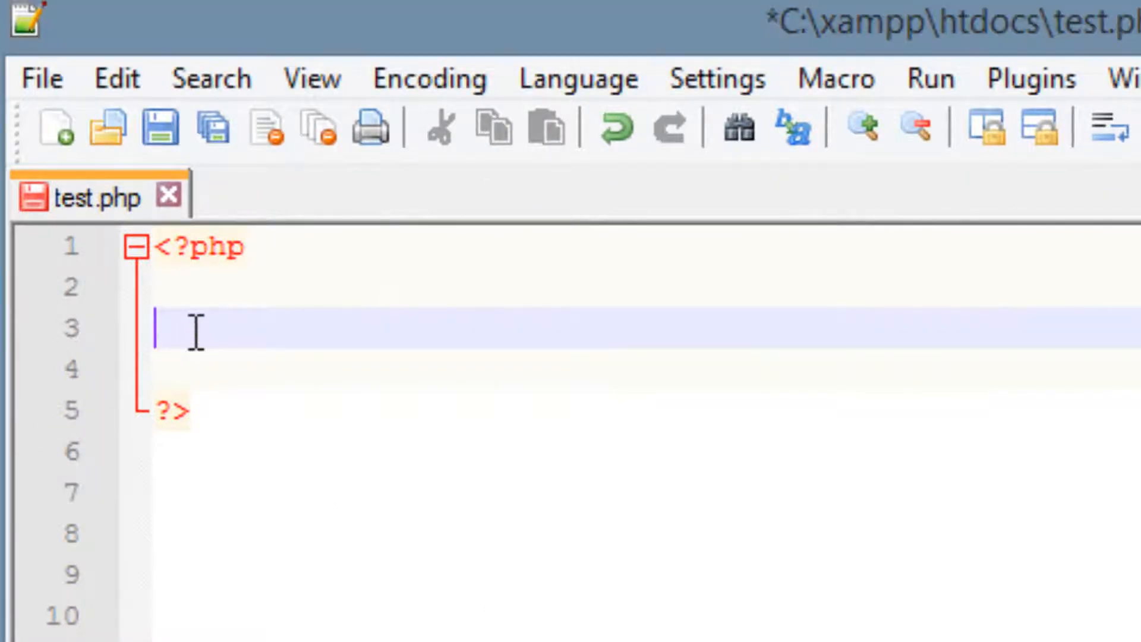
mouse_move(841, 468)
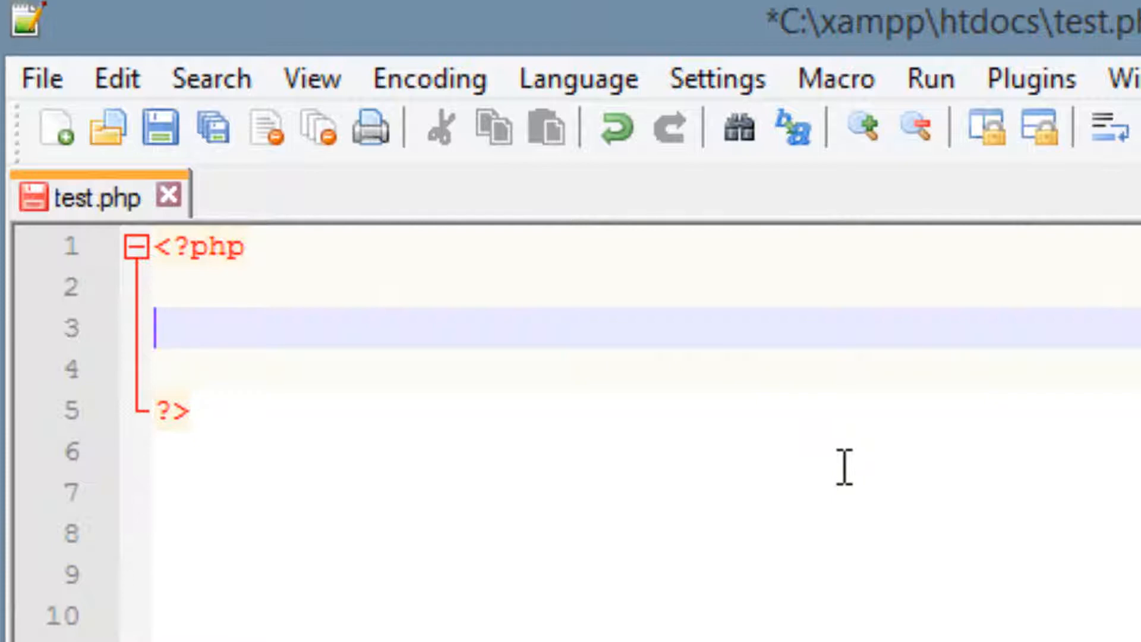
text(date)
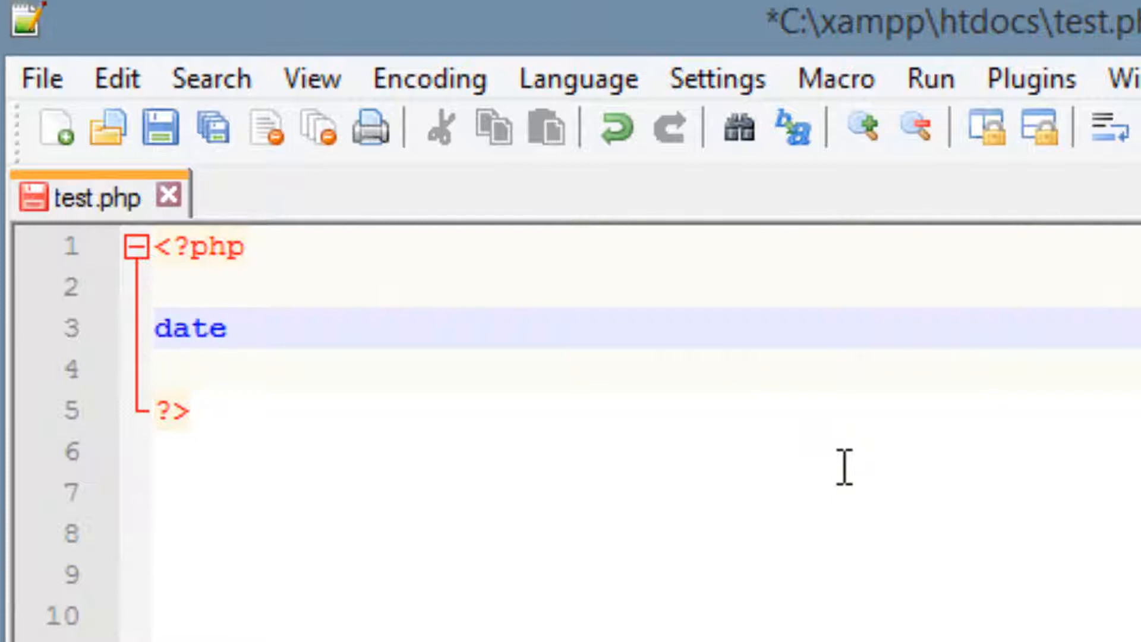
text(();)
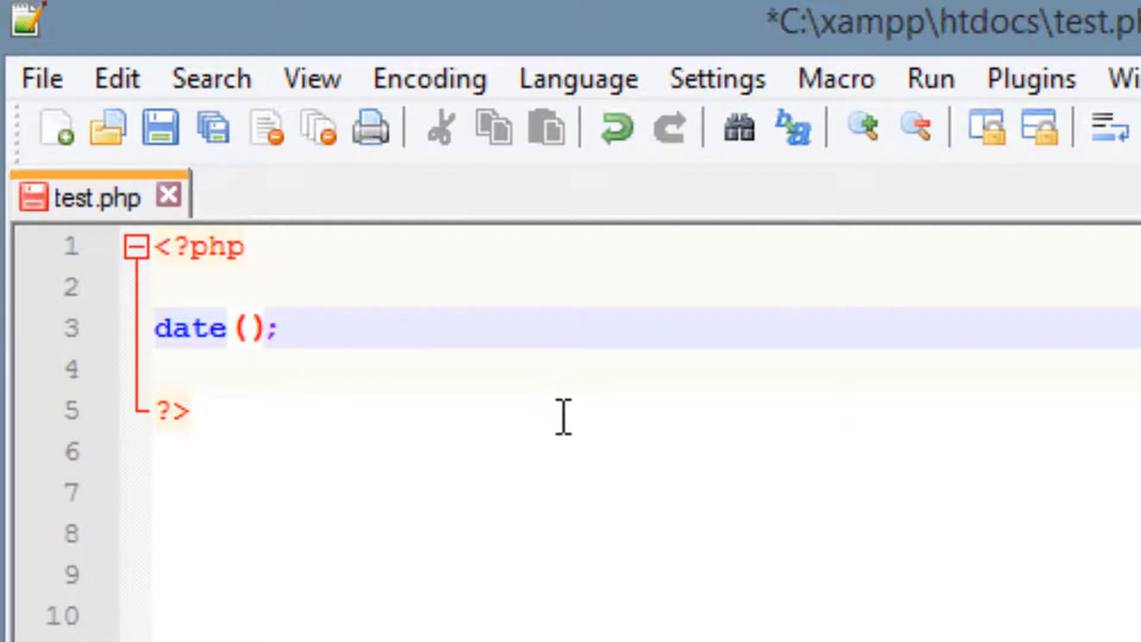
text("")
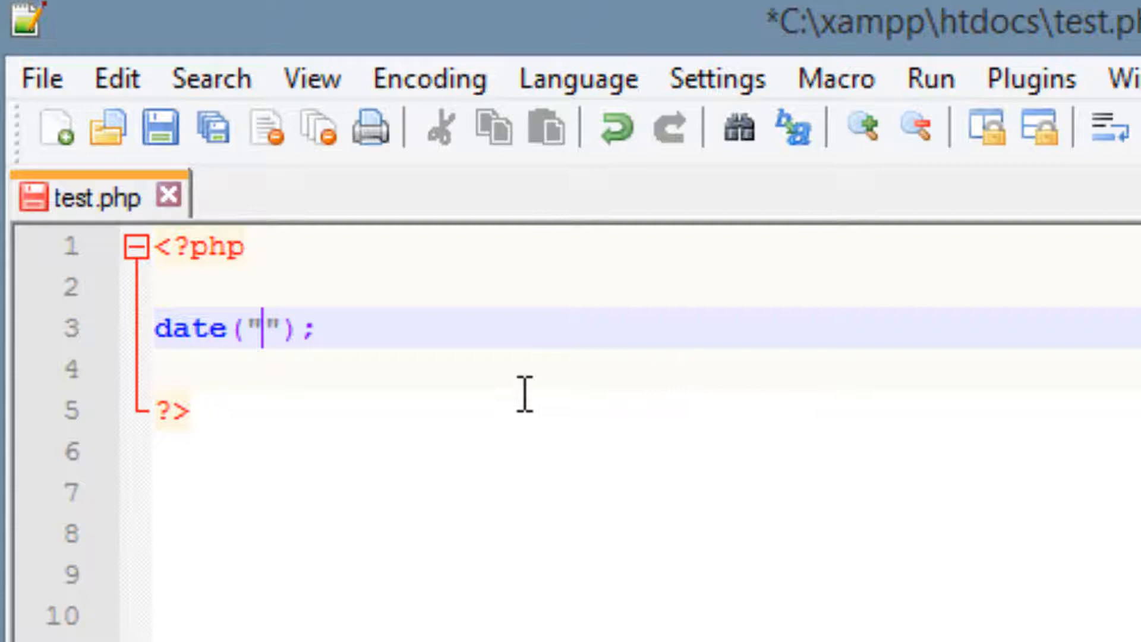
mouse_move(469, 429)
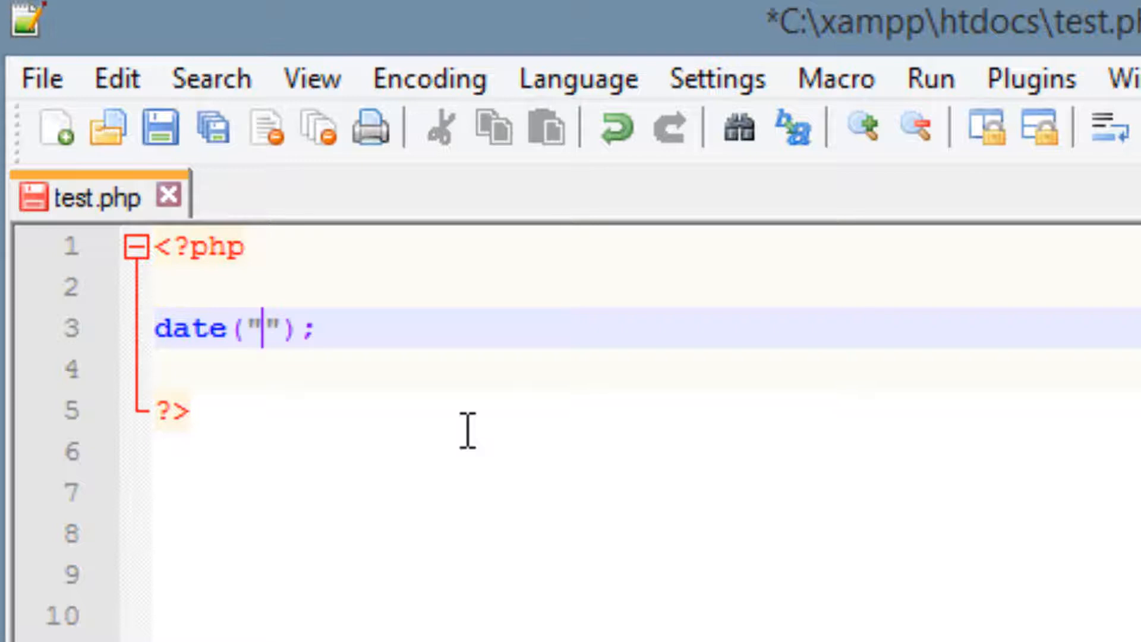
text(d)
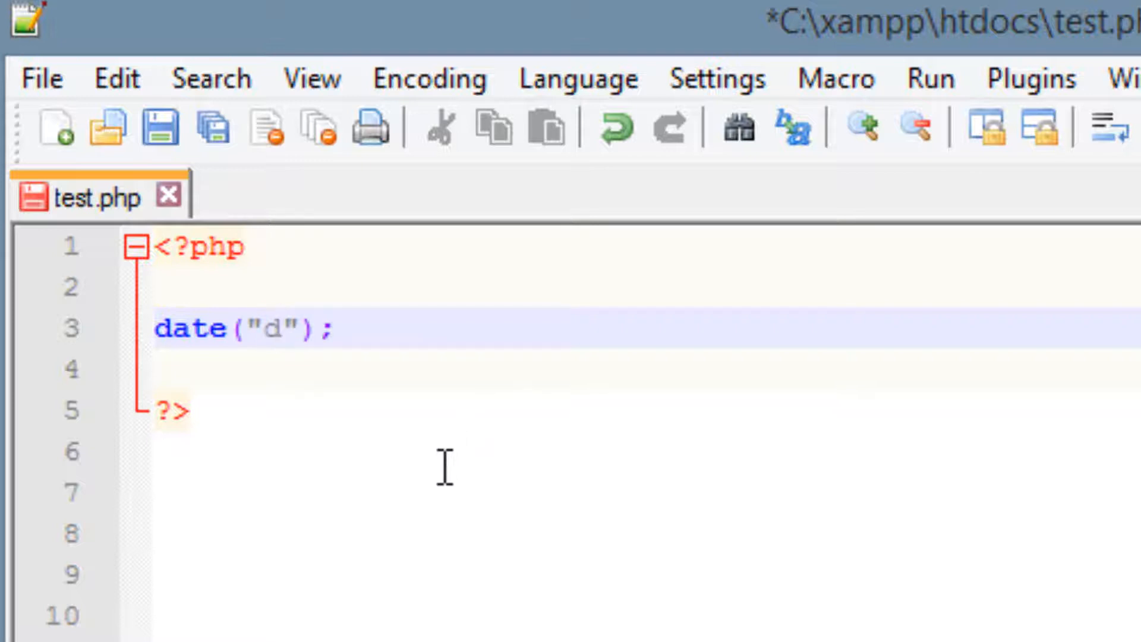
text(my)
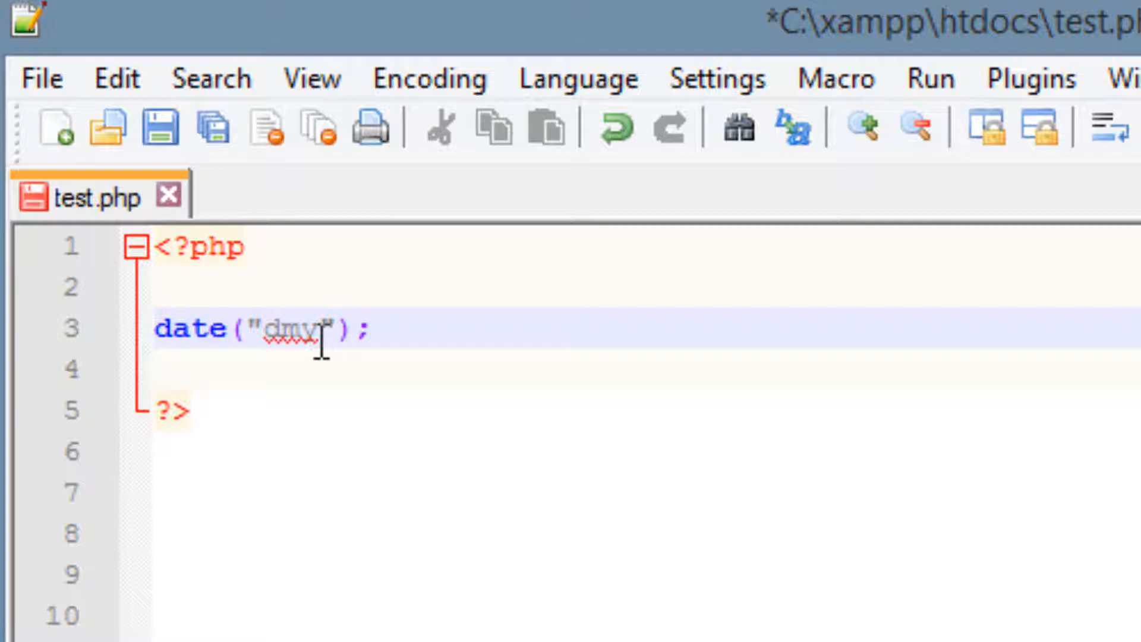
- Prefix the line with echo so it reads echo date("dmy");
click(155, 328)
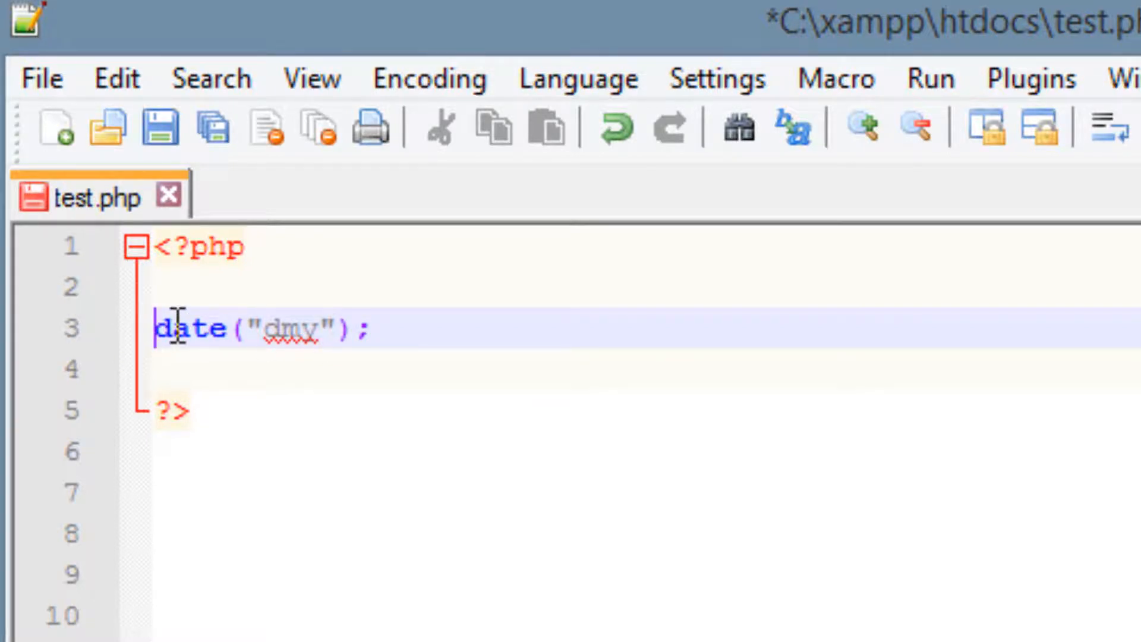
text(e)
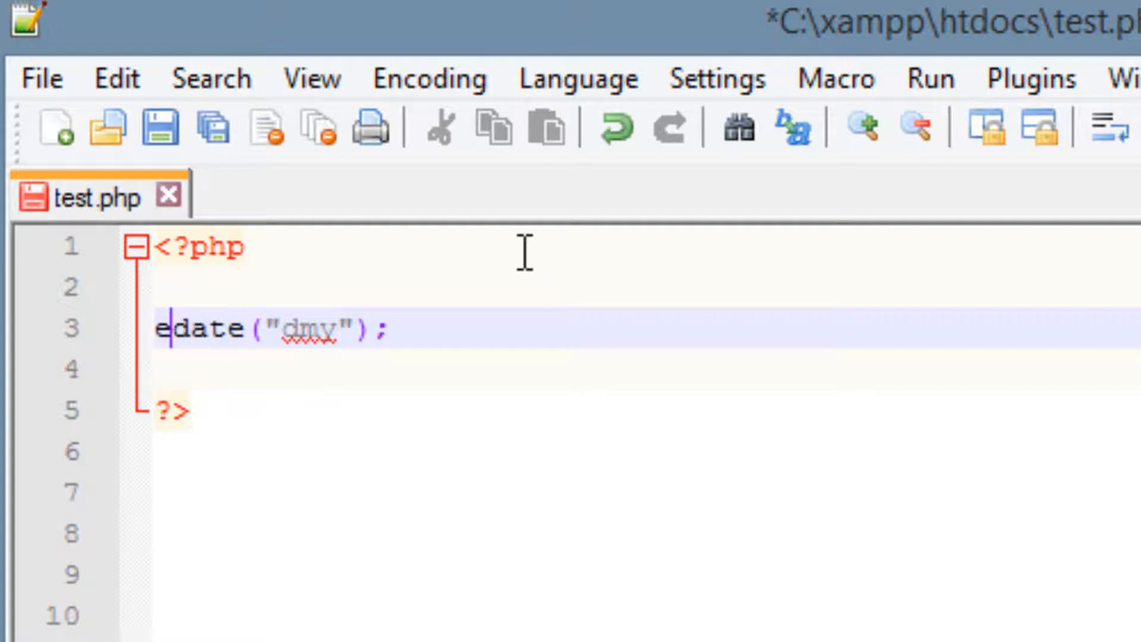
text(cho)
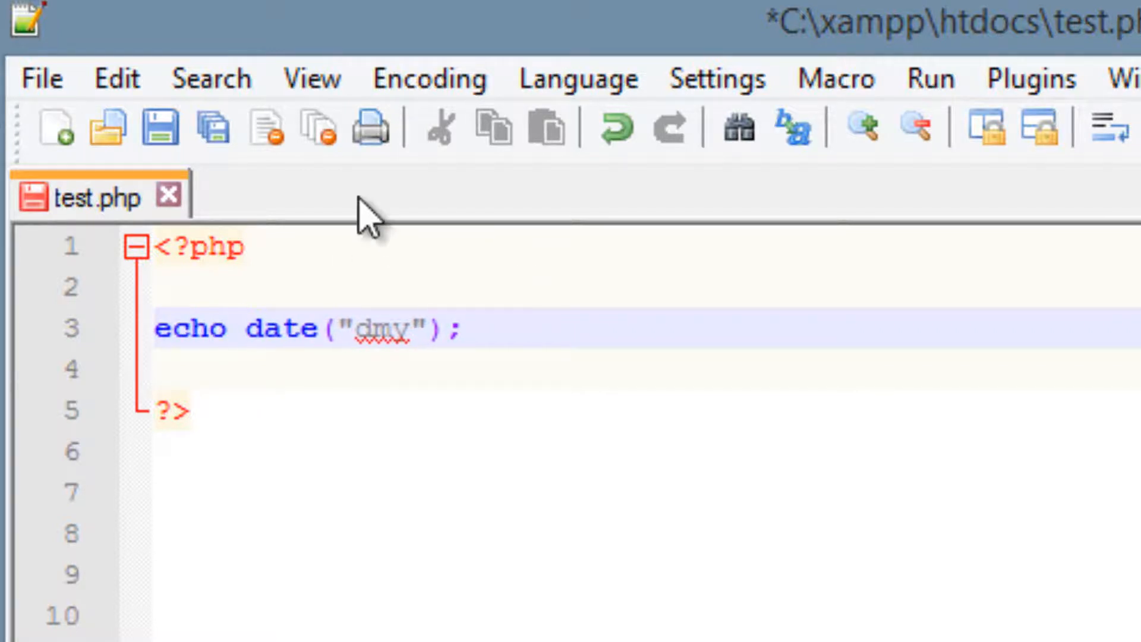
- Save test.php and reload localhost/test.php so it shows 220114
click(159, 127)
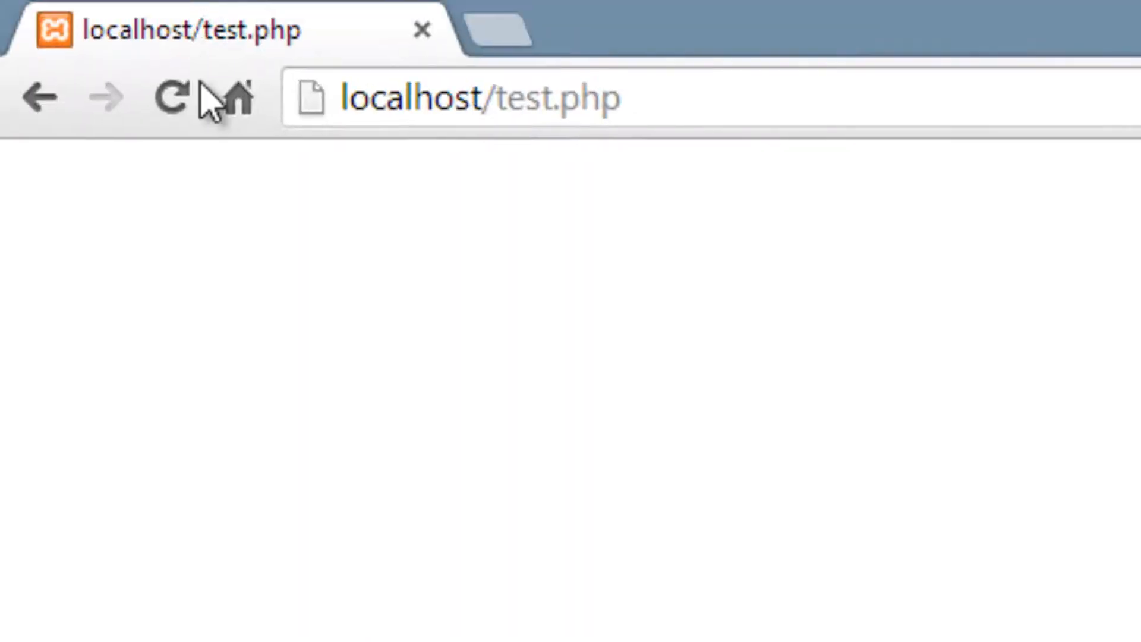
click(170, 98)
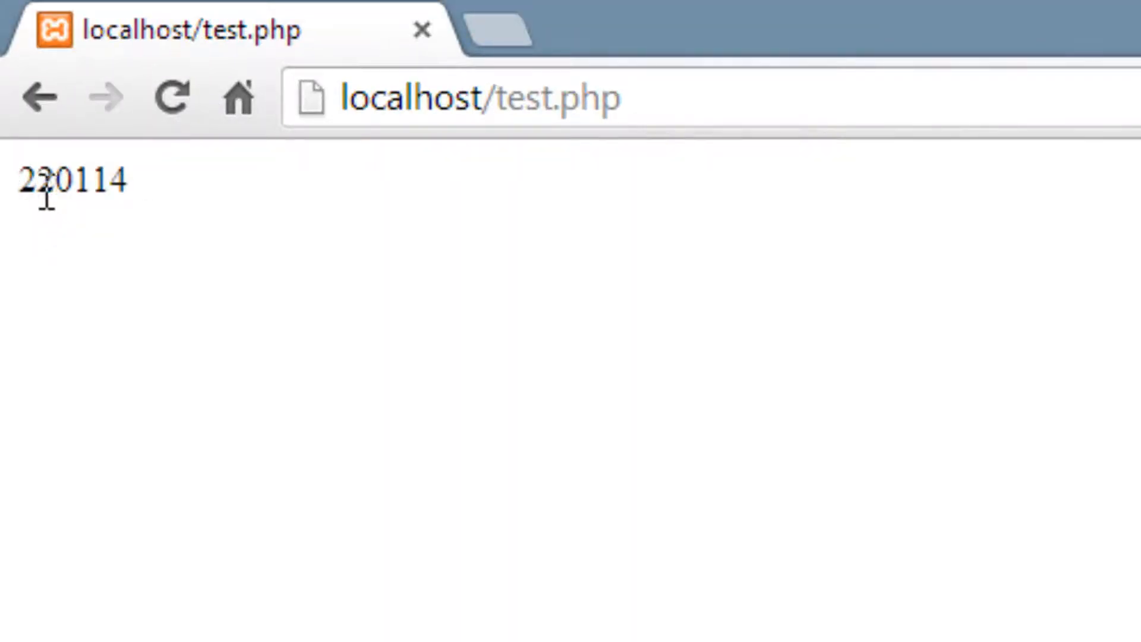
mouse_move(130, 200)
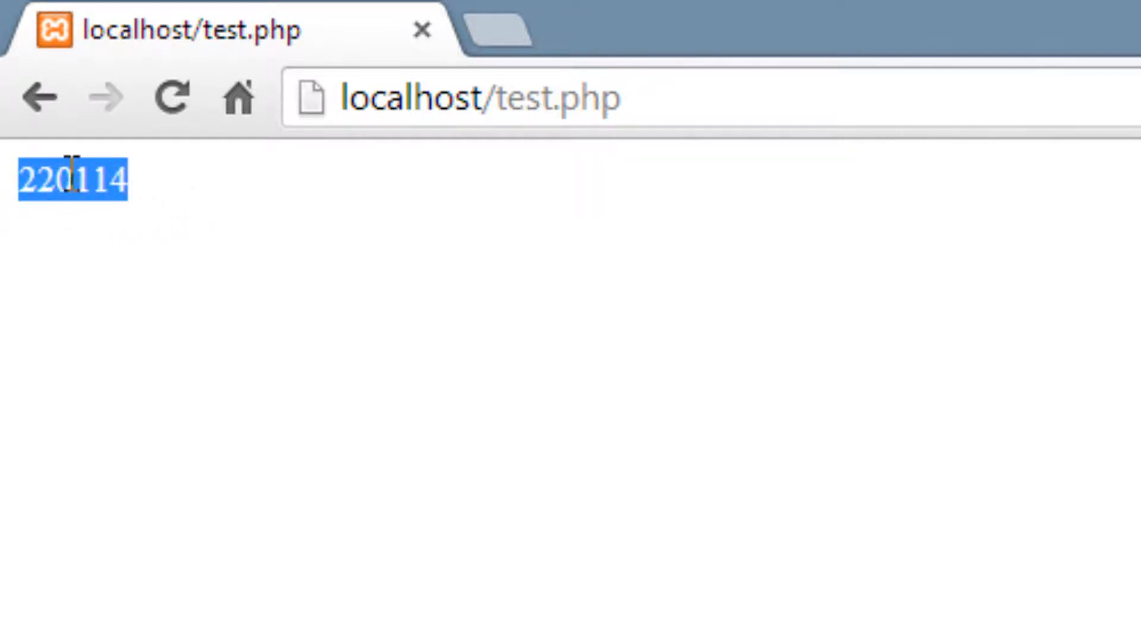
mouse_move(164, 196)
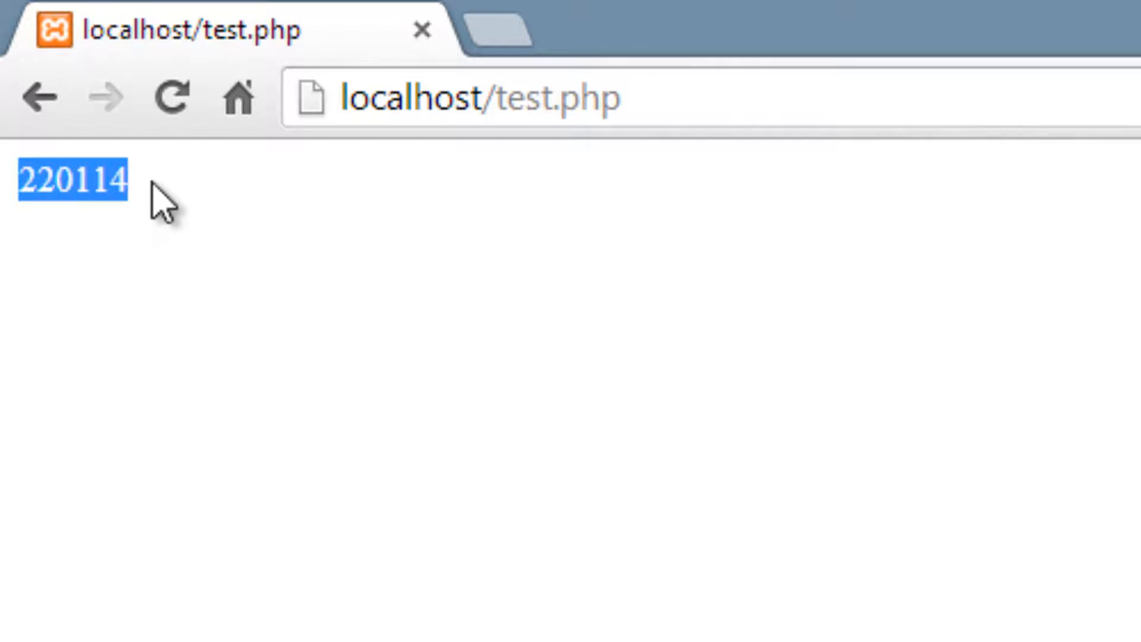
mouse_move(233, 179)
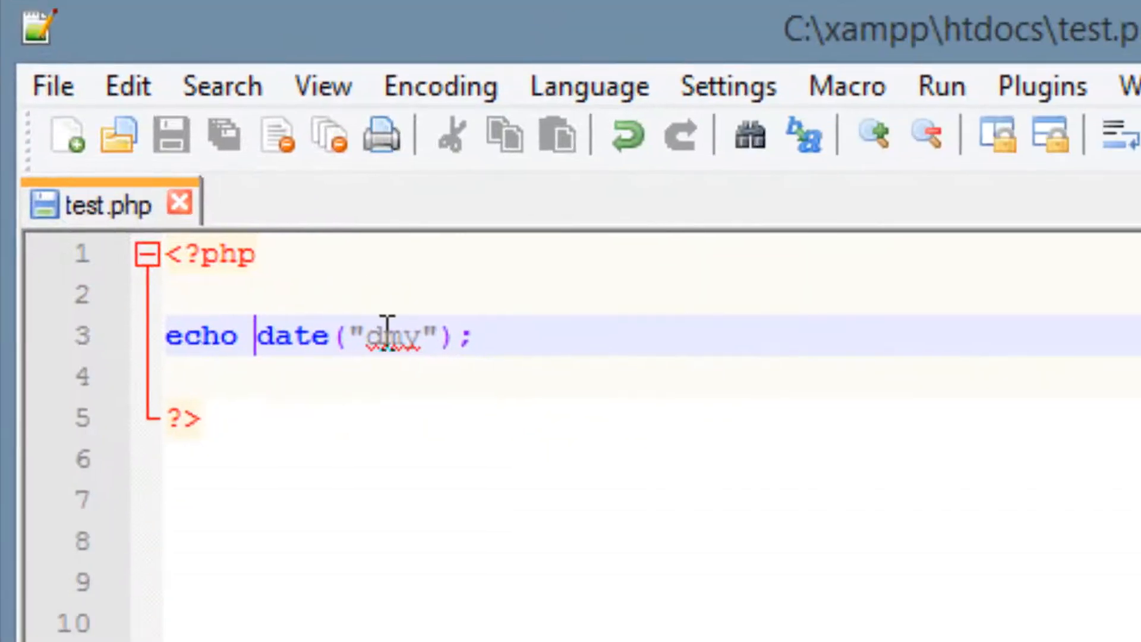
- Change the format to "d-m-y", save, and select the 22-01-14 shown in the browser
text(-m-)
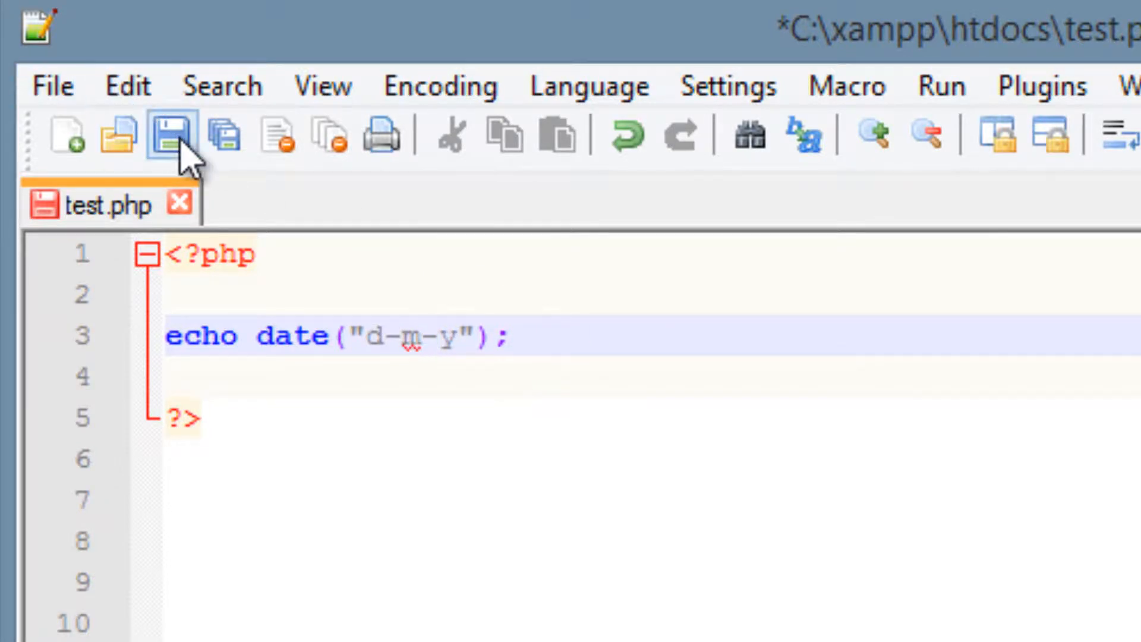
click(170, 135)
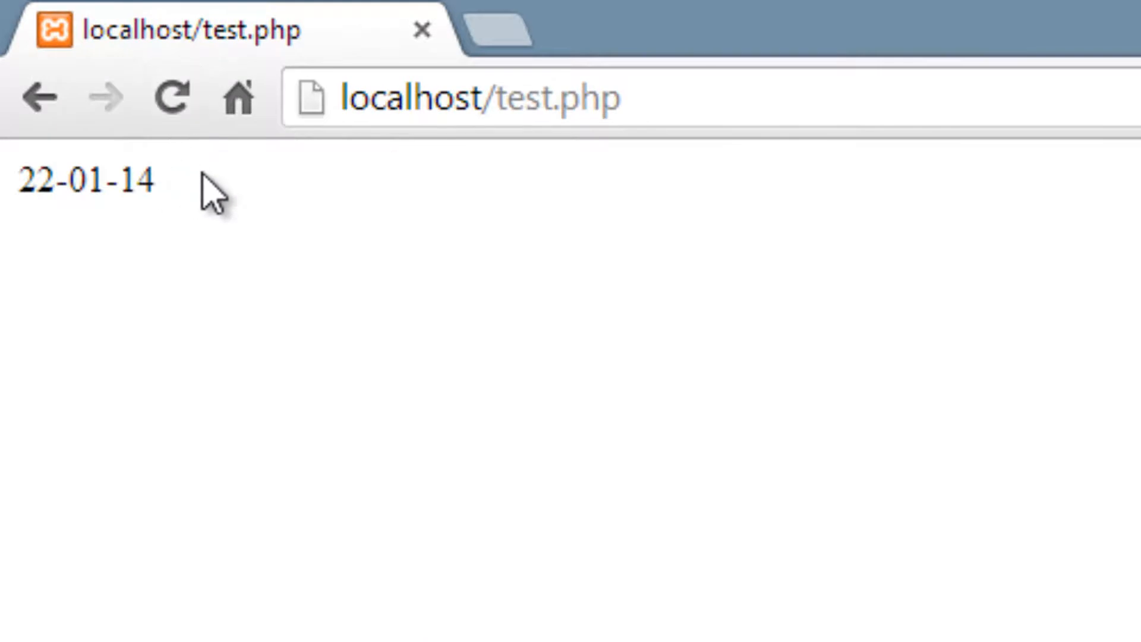
double_click(86, 180)
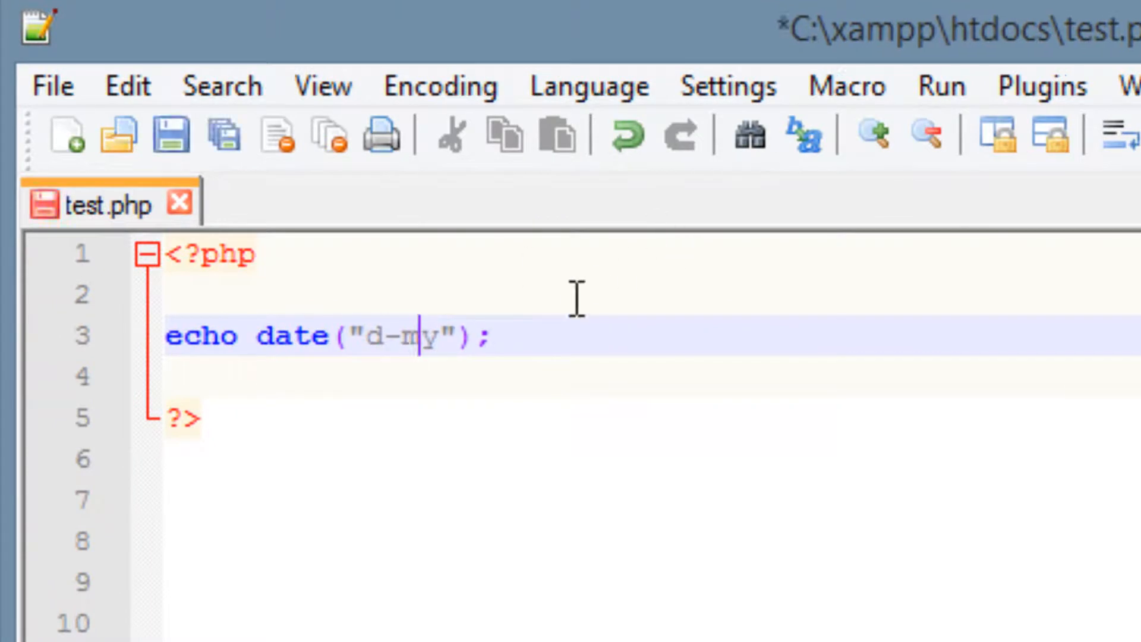
mouse_move(425, 335)
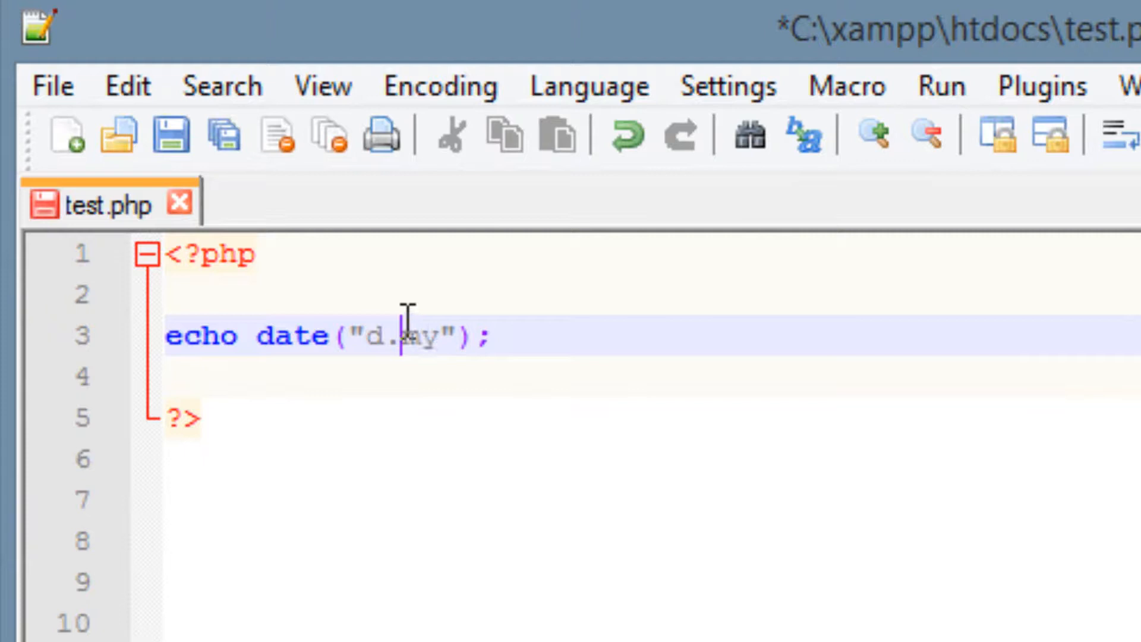
- Replace the hyphens with dots so the format reads "d.m.y" and save
text(.)
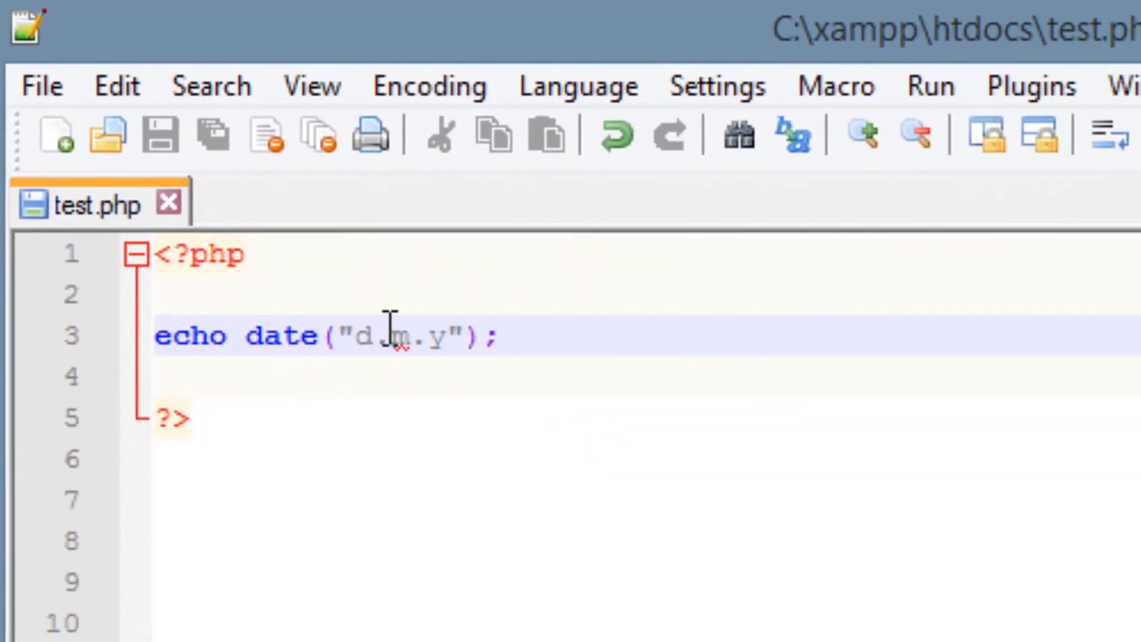
- Change the format to "d/m/y", save, and select the 22/01/14 shown in the browser
text(/)
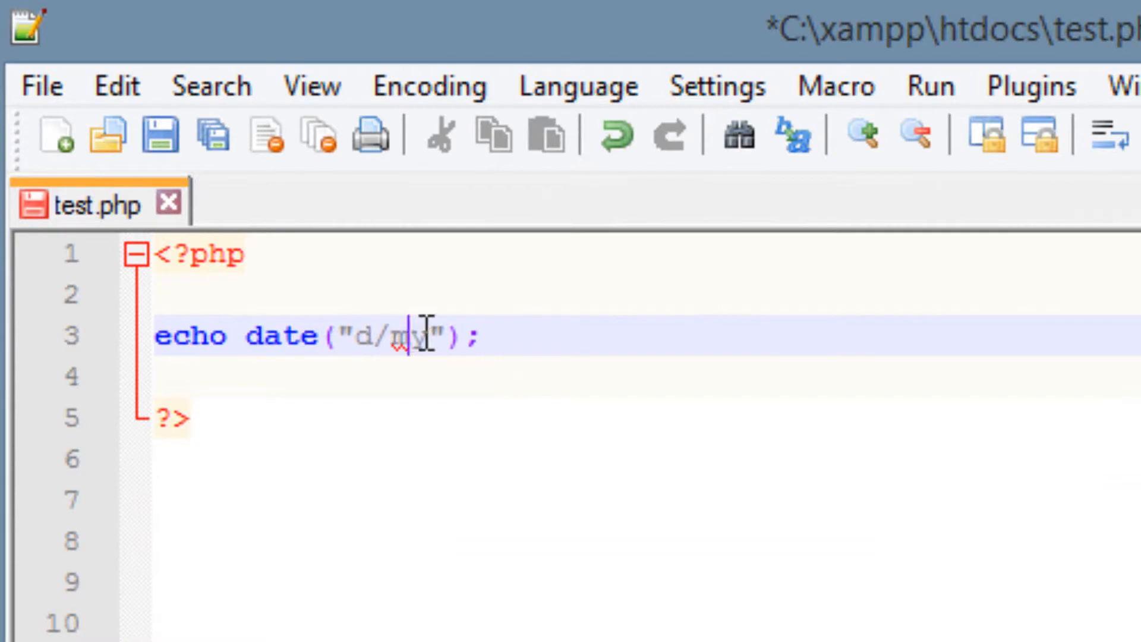
click(157, 135)
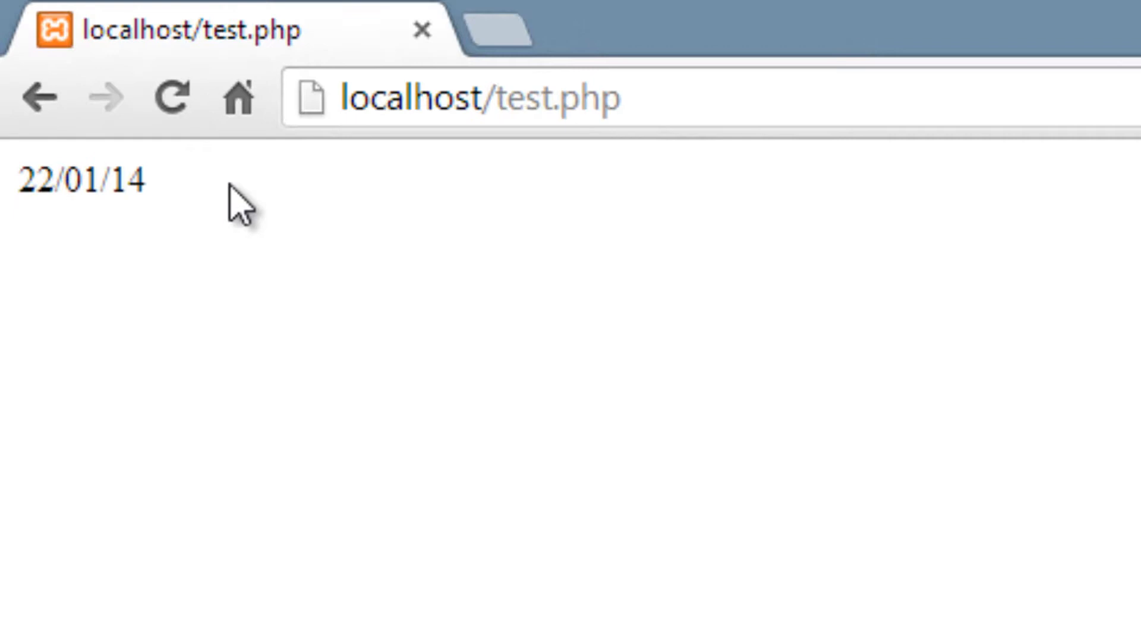
double_click(82, 179)
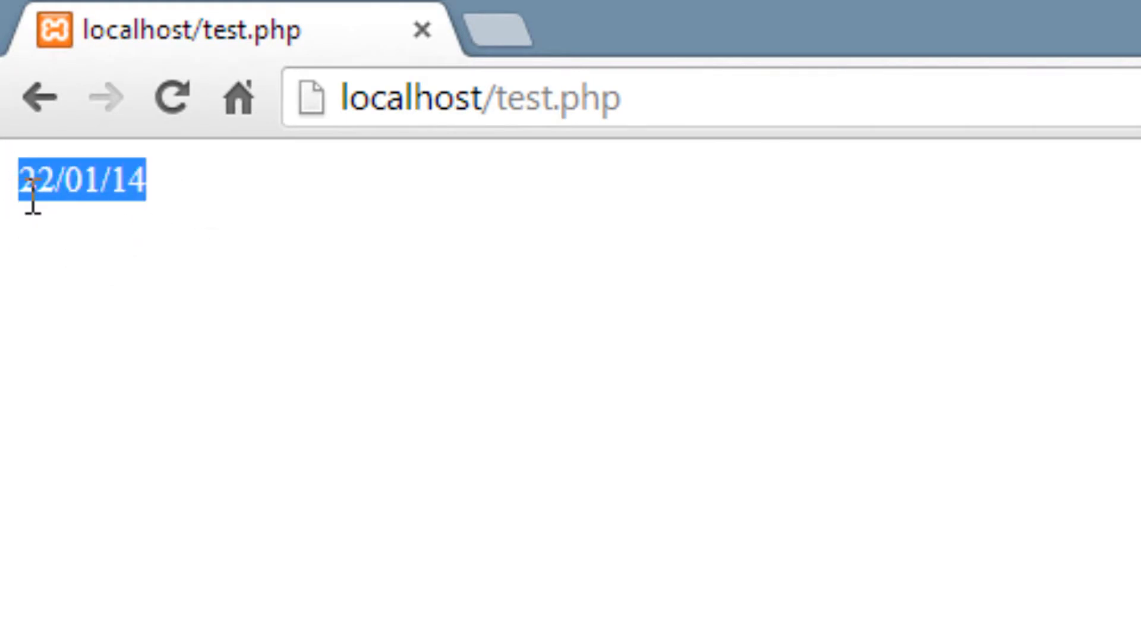
mouse_move(131, 323)
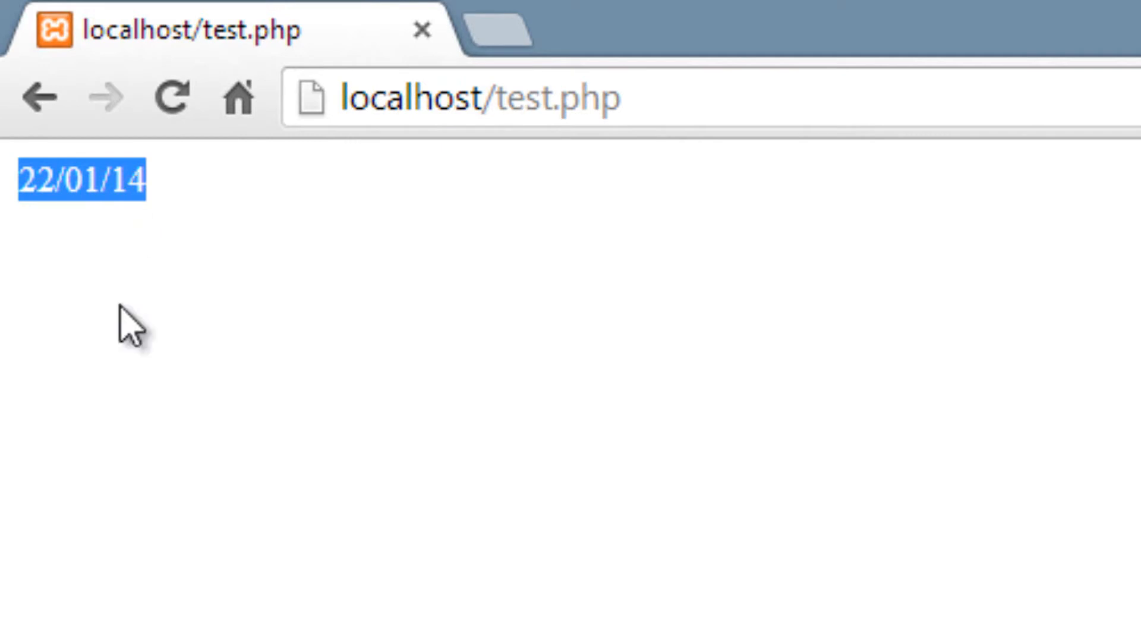